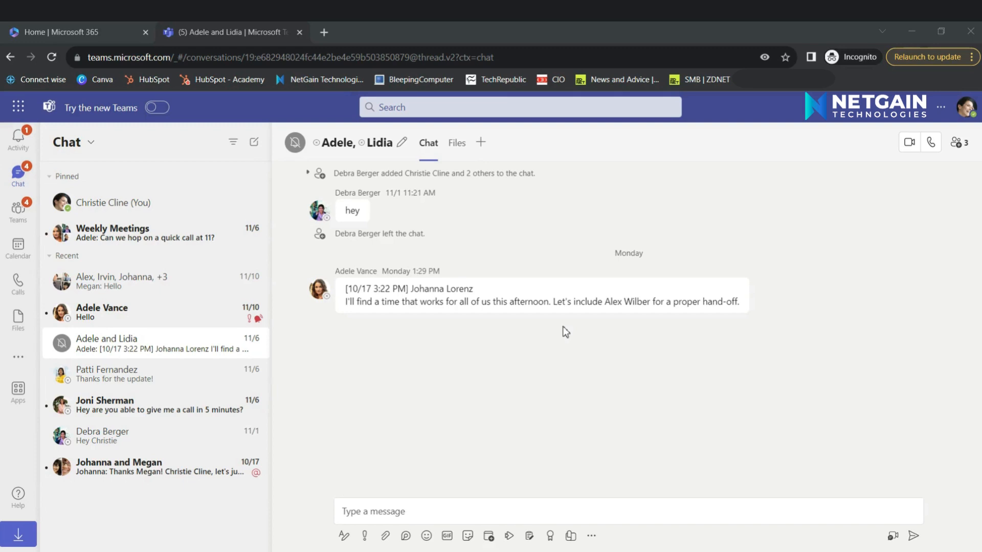
Select Patti Fernandez in the Recent chat list to open her one-on-one chat
left_click(125, 374)
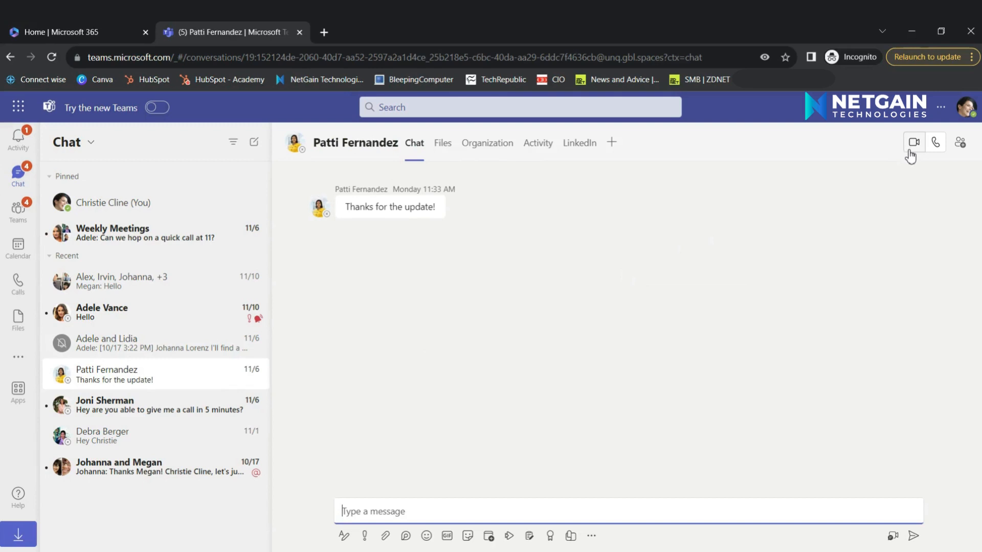
mouse_move(934, 142)
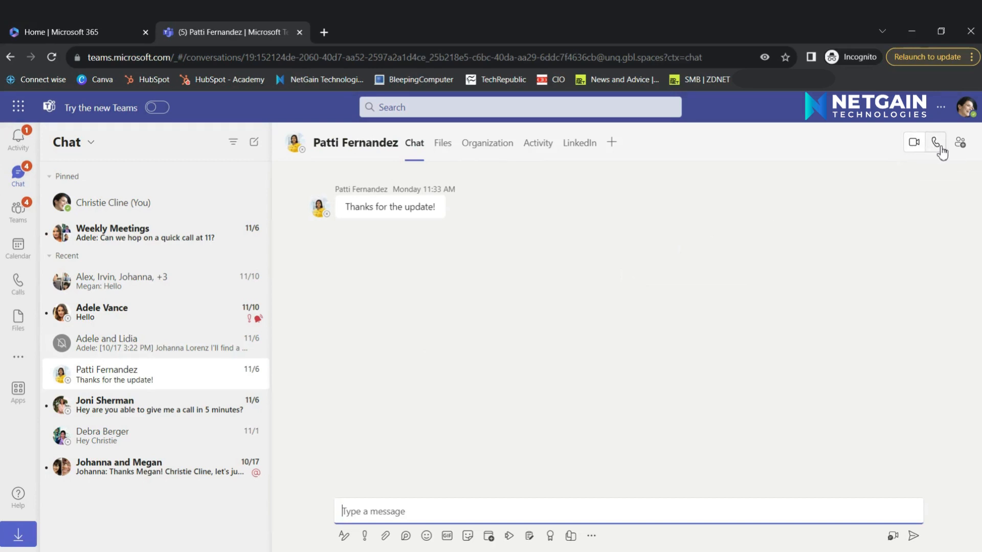
mouse_move(935, 142)
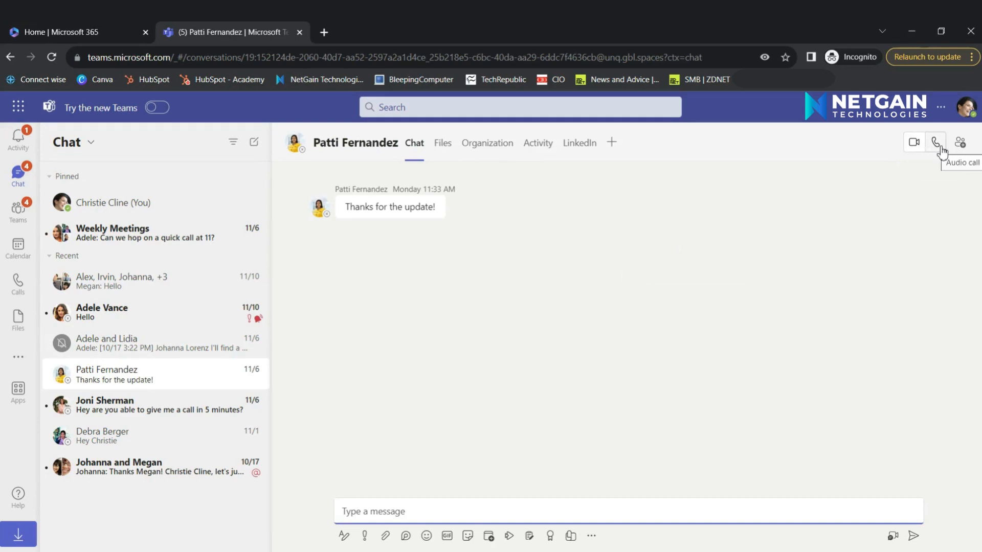
mouse_move(658, 239)
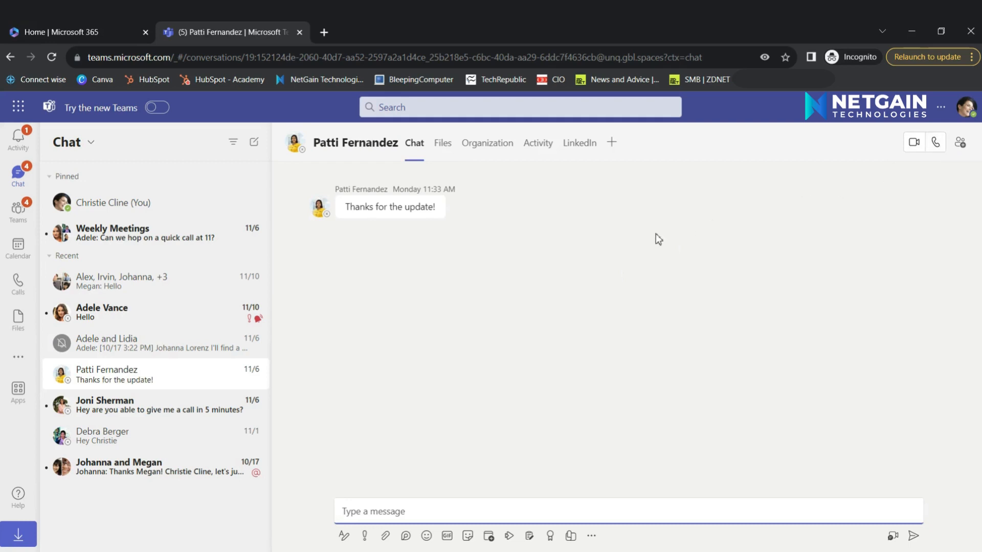
mouse_move(578, 176)
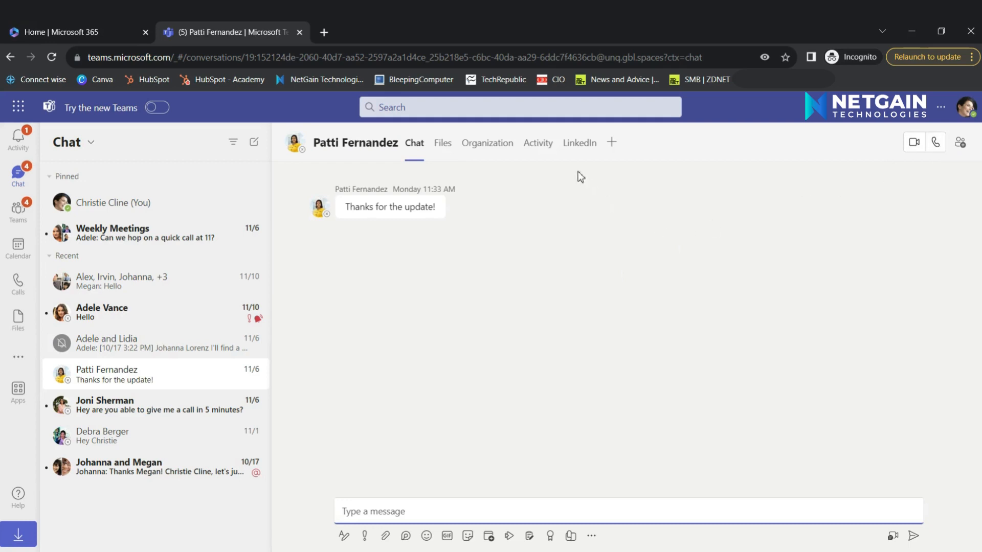
Enter /call in the search bar and pick 'Call someone' to await a person's name
left_click(519, 107)
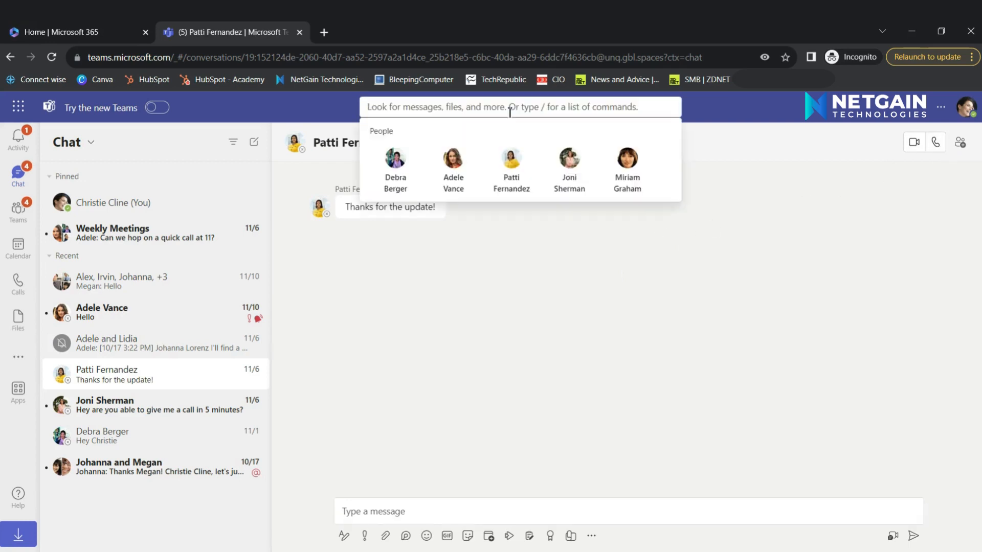
type("/call")
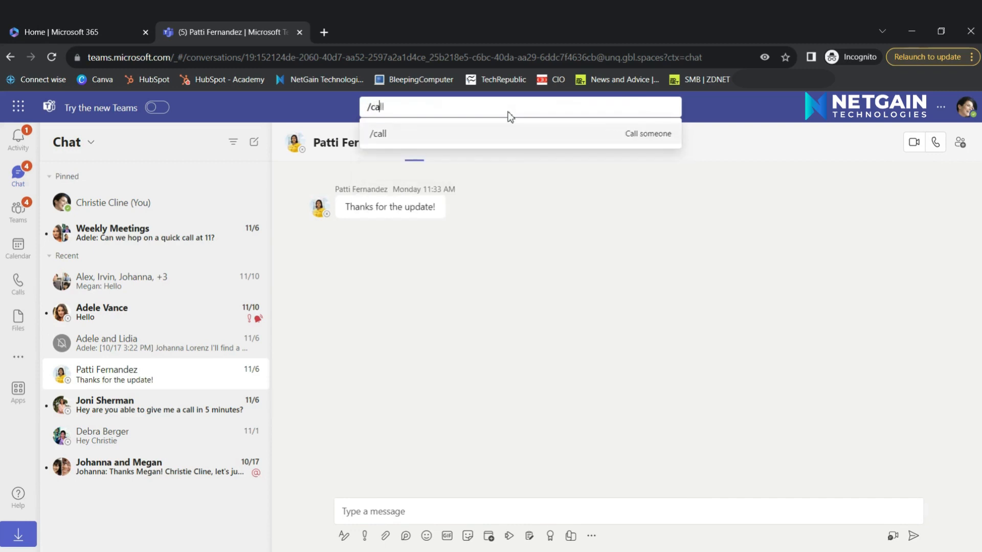
left_click(377, 133)
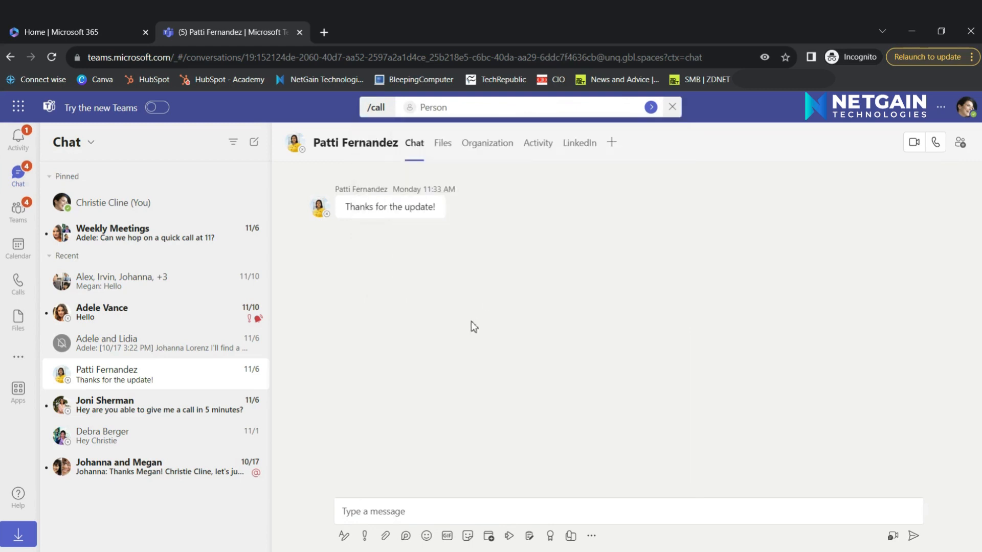
mouse_move(61, 374)
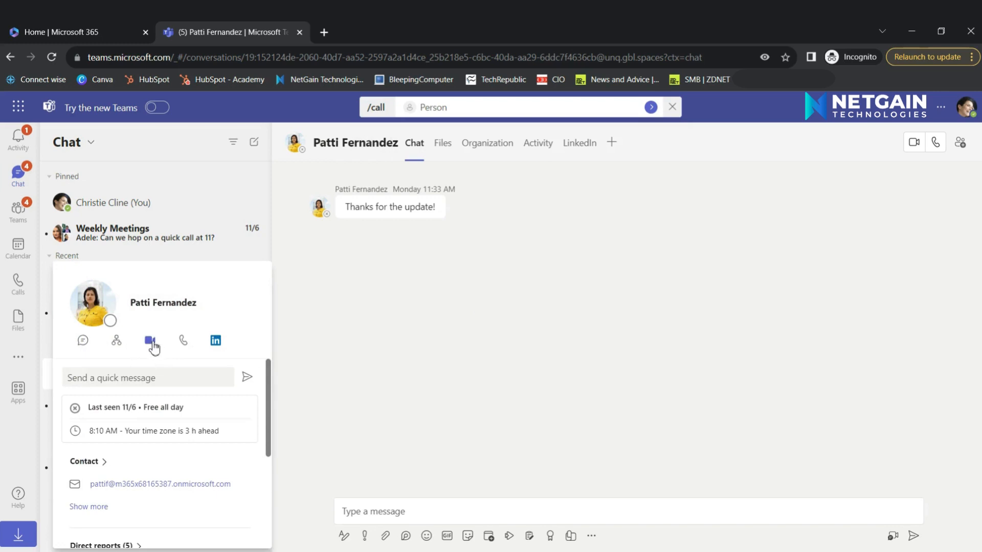
mouse_move(182, 343)
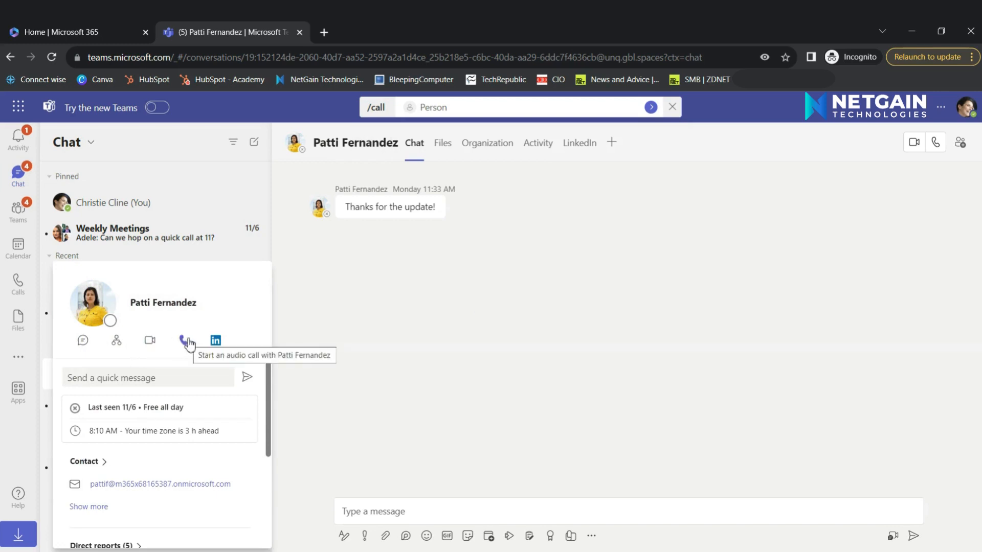
mouse_move(482, 330)
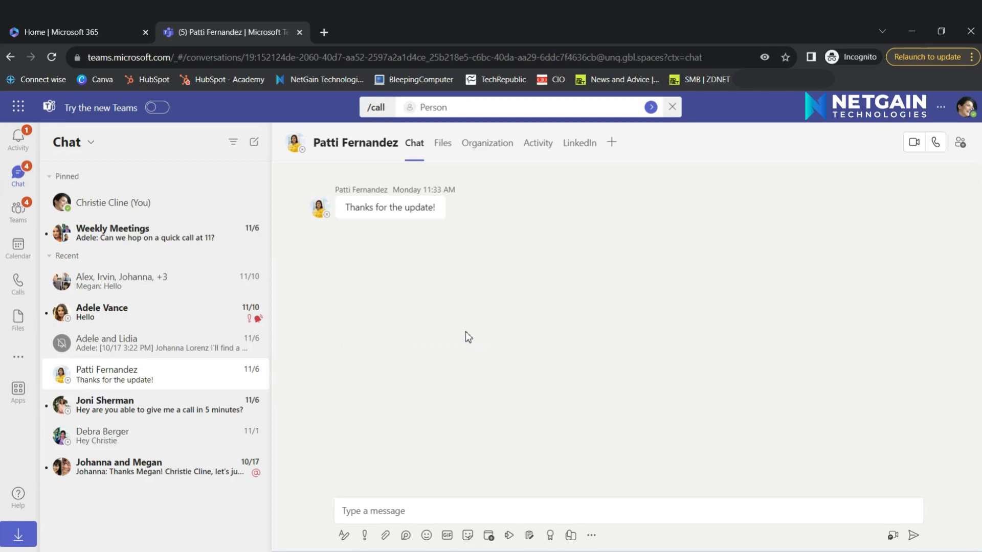
left_click(18, 282)
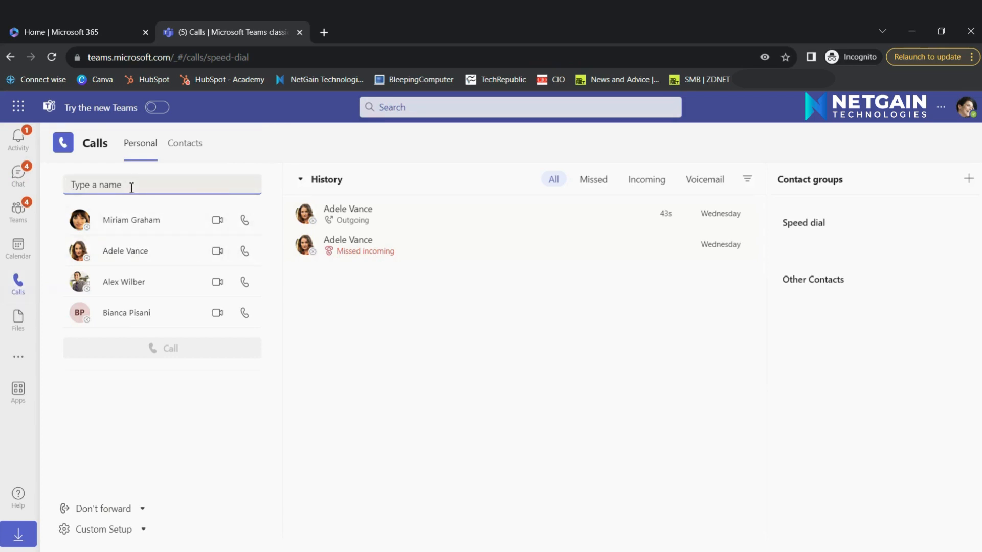
Type 'nes' in the Calls name box to surface Nestor Wilke
type("nes")
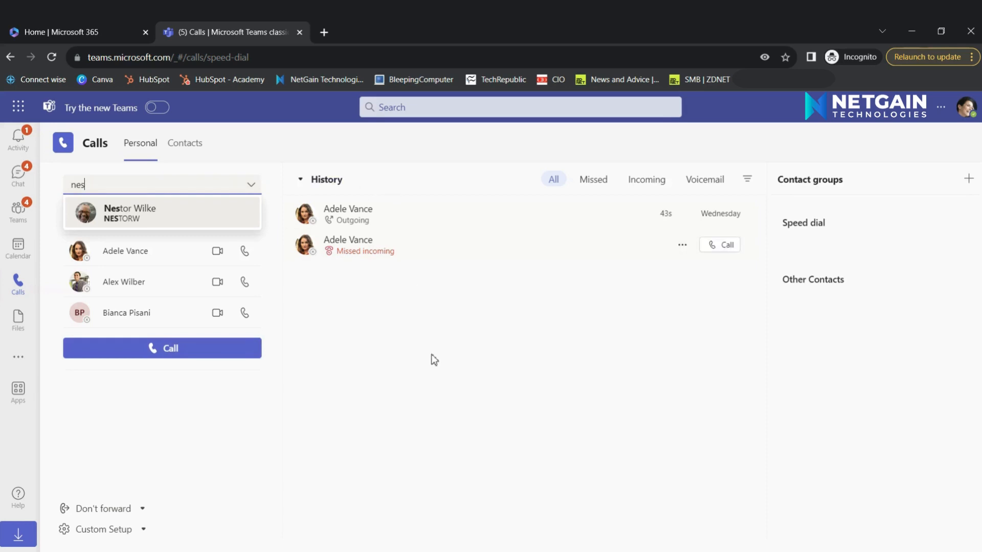
mouse_move(579, 248)
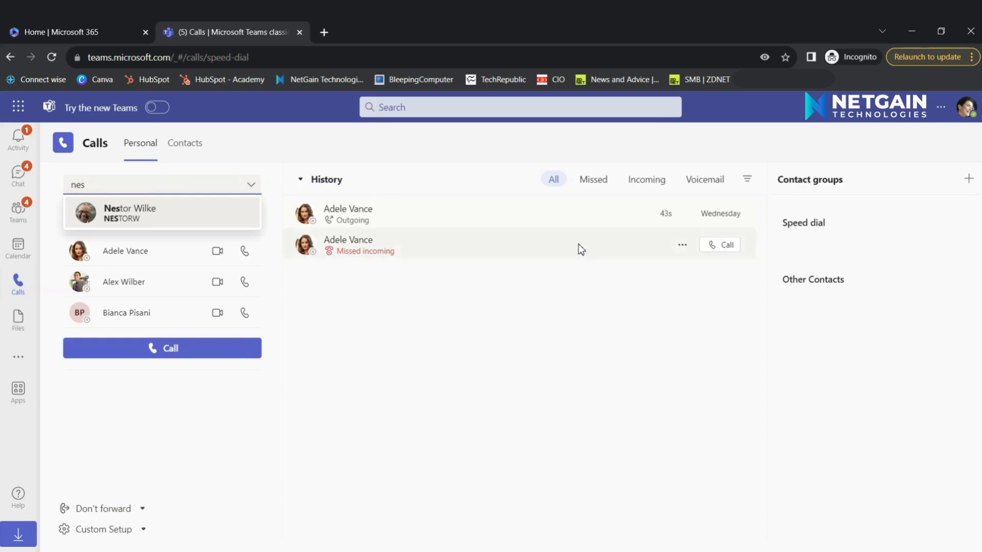
Filter History to Missed calls and show options for Adele Vance's missed call
left_click(592, 180)
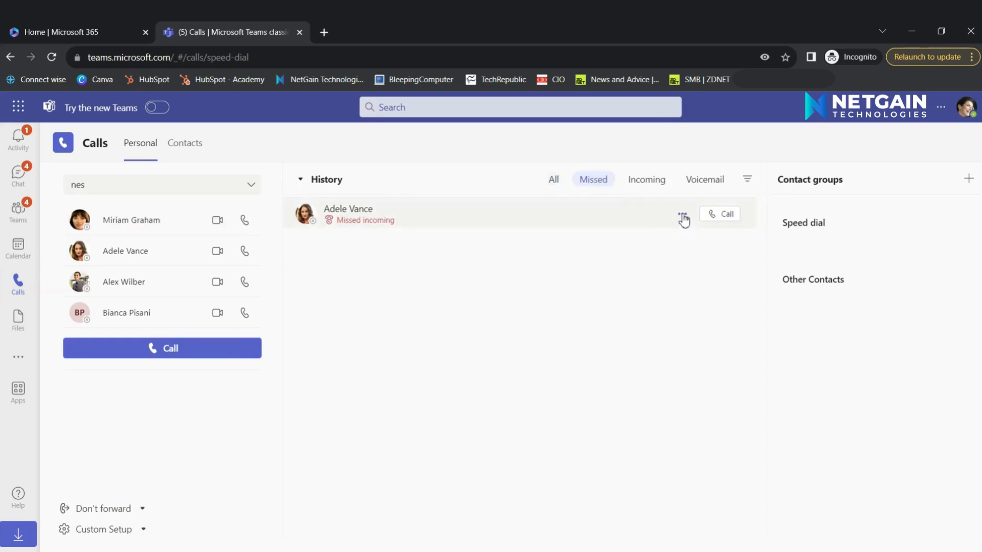
left_click(681, 214)
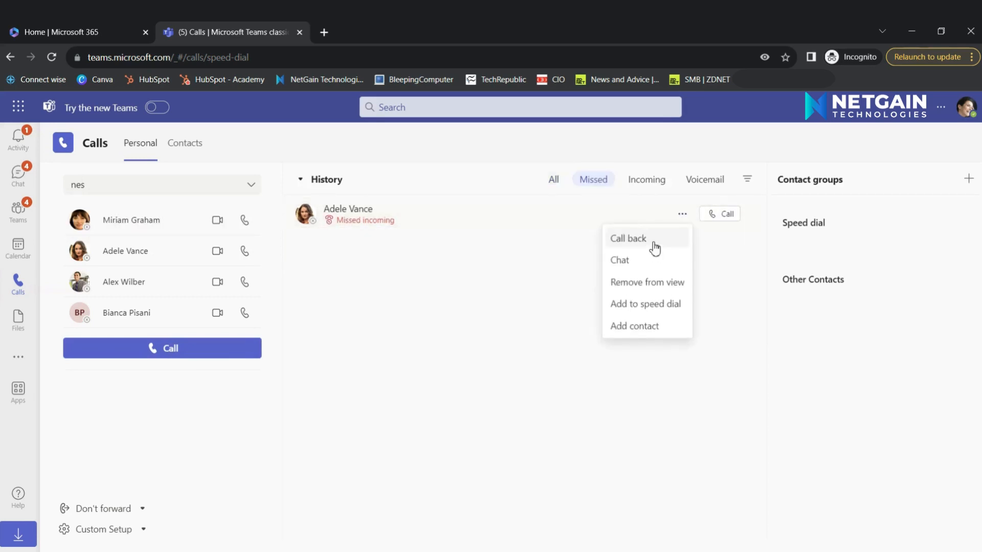